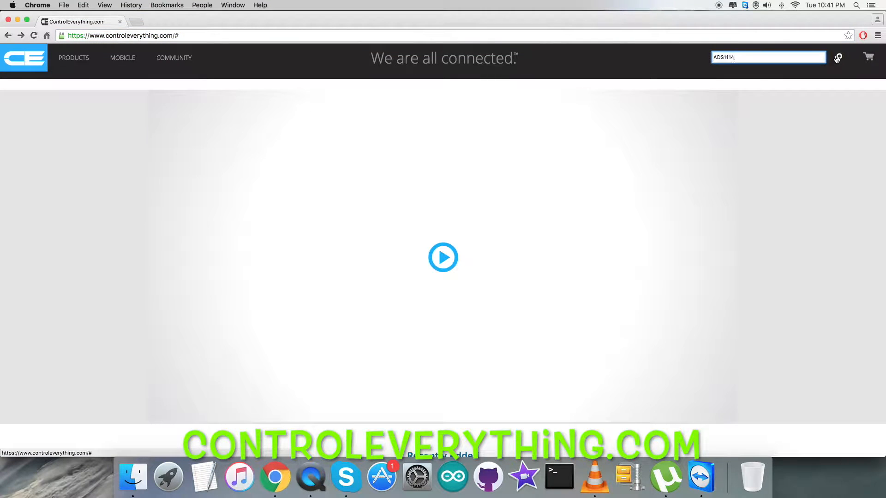
- Search the store for ADS1114 and open the 2-channel ADS1114 mini module product page
{"action": "left_click", "coordinate": [838, 57]}
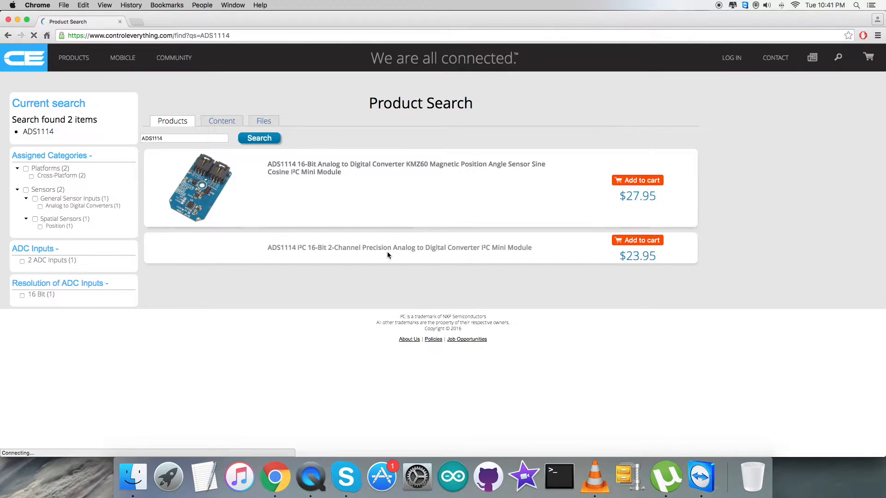
{"action": "left_click", "coordinate": [398, 247]}
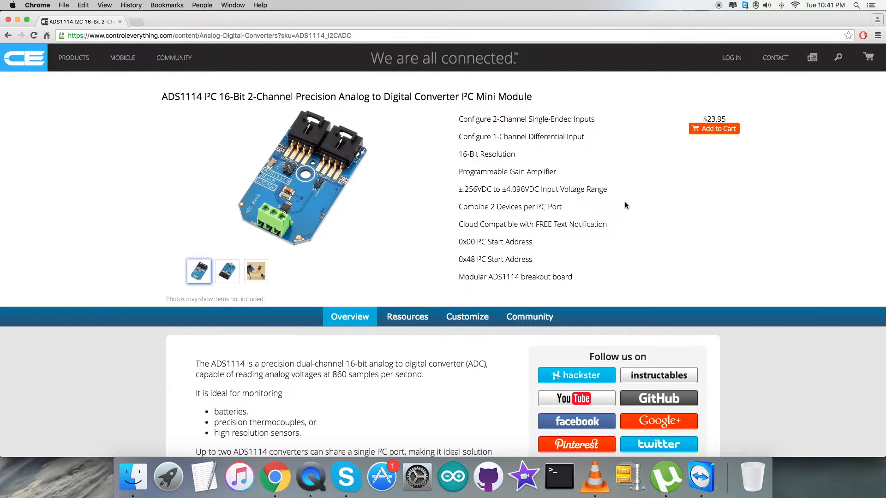
{"action": "mouse_move", "coordinate": [477, 134]}
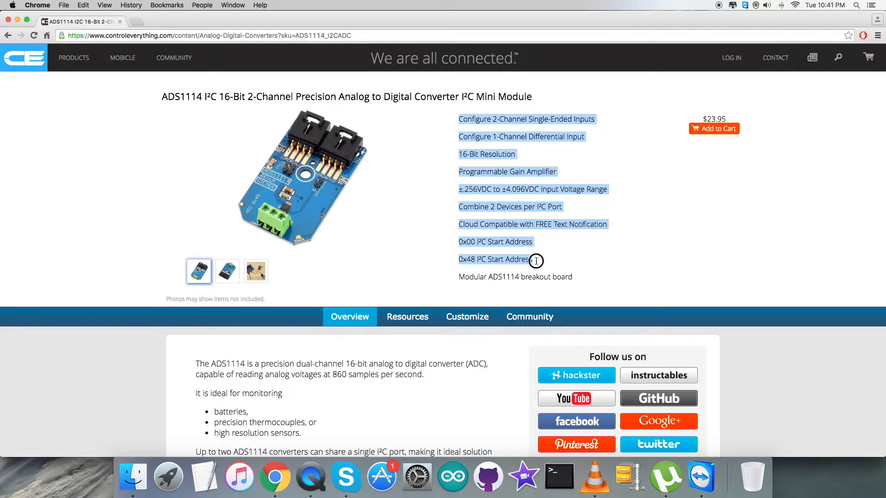
{"action": "mouse_move", "coordinate": [621, 210]}
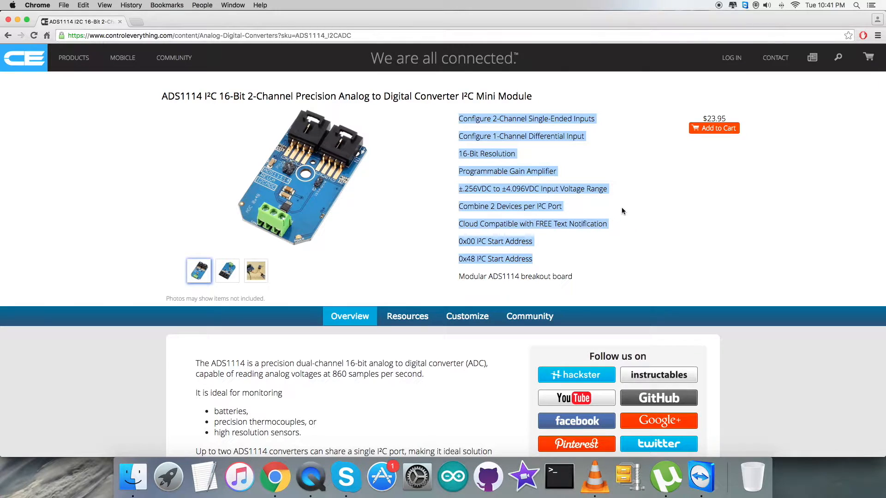
{"action": "mouse_move", "coordinate": [729, 141]}
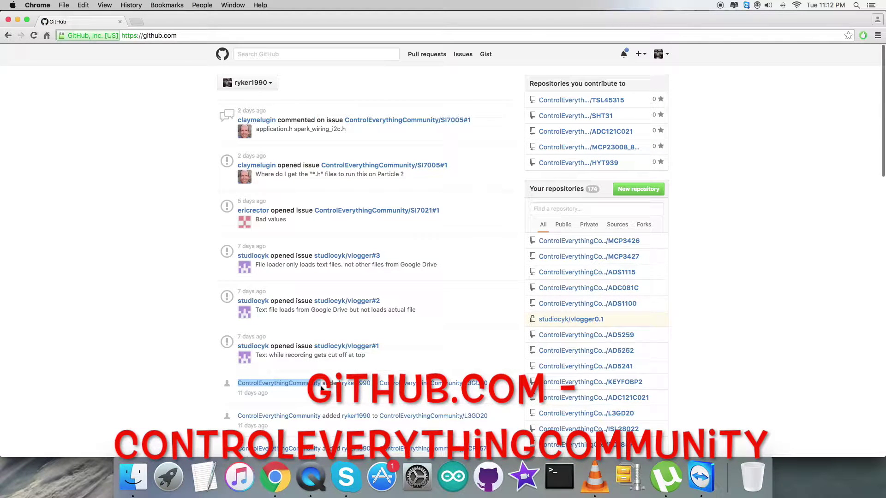
- Open ControlEverythingCommunity's ADS1114 repository and scroll its README to the Arduino section
{"action": "left_click", "coordinate": [273, 383]}
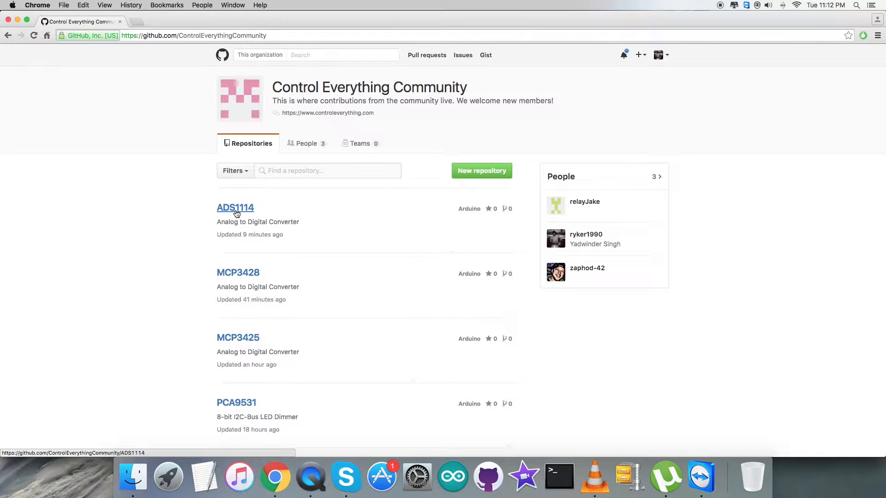
{"action": "left_click", "coordinate": [235, 207]}
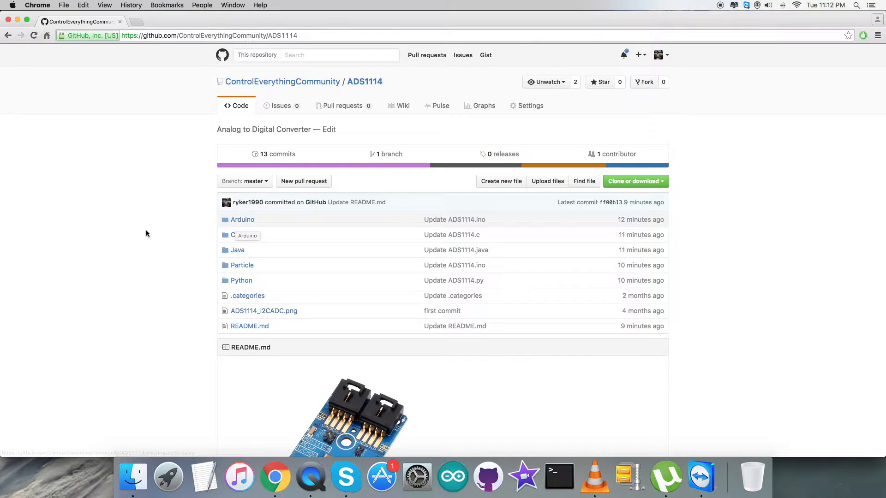
{"action": "scroll", "scroll_direction": "down", "scroll_amount": 3}
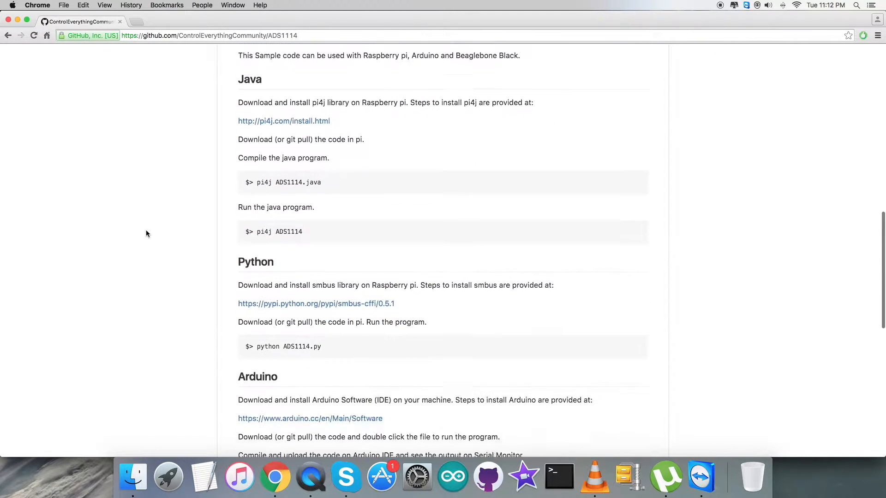
{"action": "scroll", "scroll_direction": "down", "scroll_amount": 3}
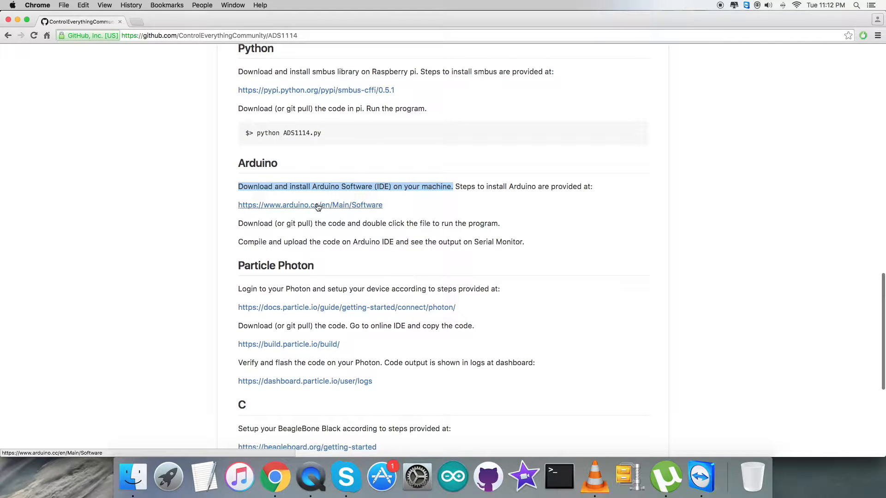
- Open the arduino.cc/en/Main/Software link in a new tab
{"action": "right_click", "coordinate": [310, 205]}
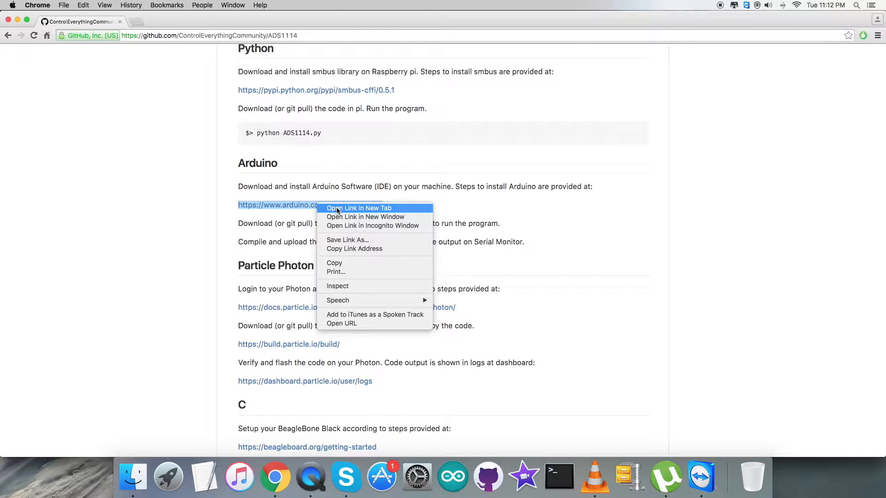
{"action": "left_click", "coordinate": [358, 208]}
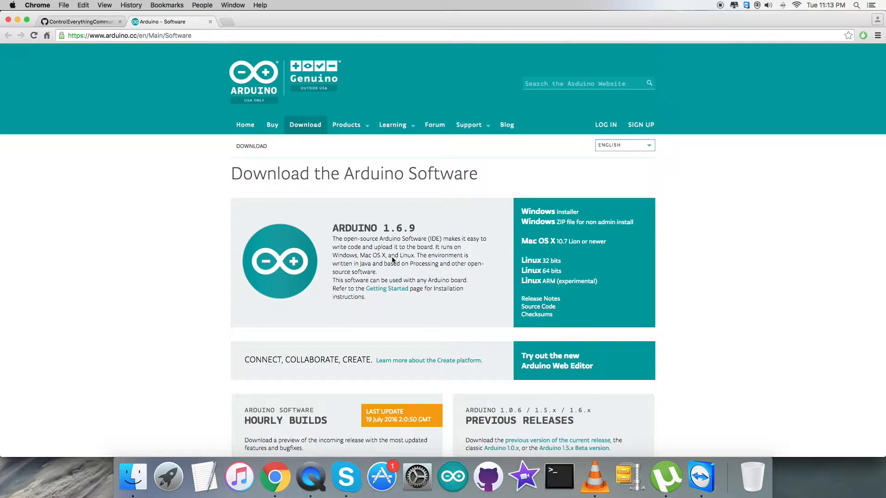
{"action": "mouse_move", "coordinate": [401, 260]}
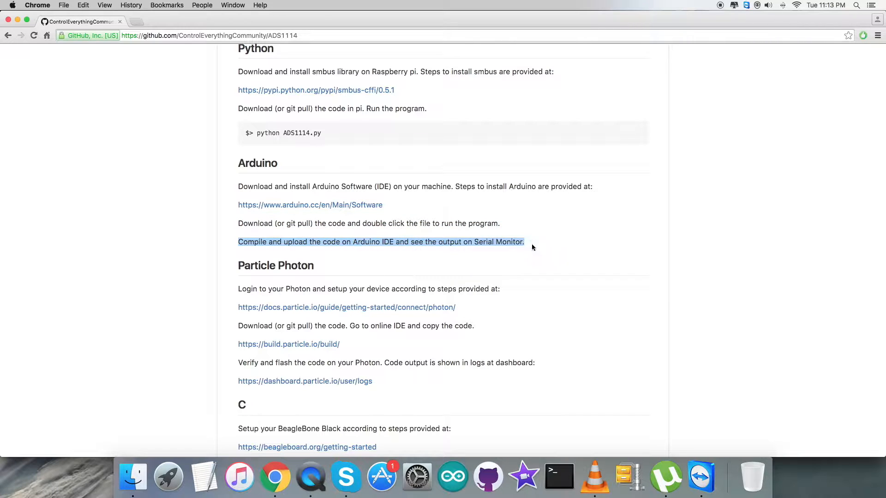
{"action": "mouse_move", "coordinate": [548, 245]}
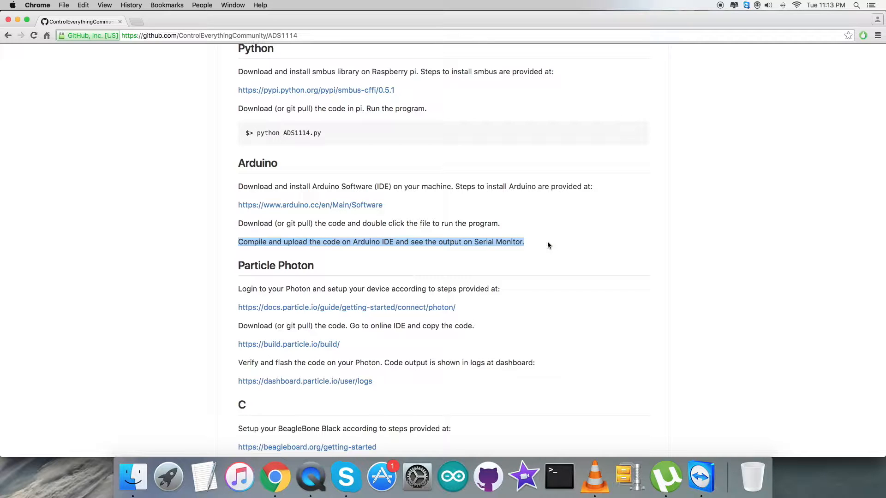
- Open Arduino/ADS1114.ino and highlight the configuration register selection lines
{"action": "scroll", "scroll_direction": "up", "scroll_amount": 3}
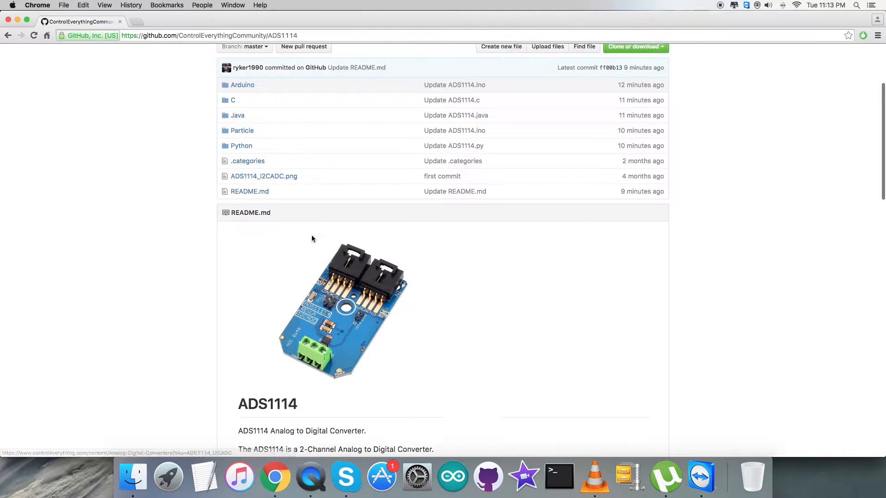
{"action": "scroll", "scroll_direction": "up", "scroll_amount": 3}
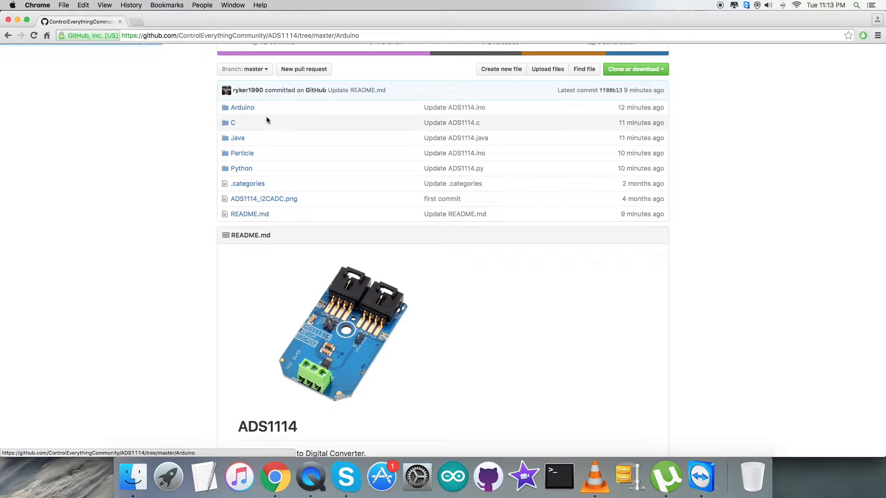
{"action": "left_click", "coordinate": [242, 107]}
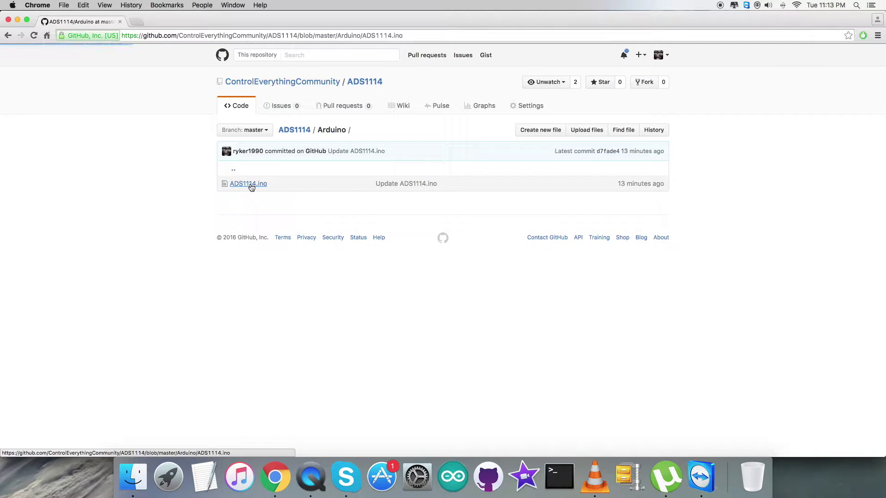
{"action": "left_click", "coordinate": [249, 183]}
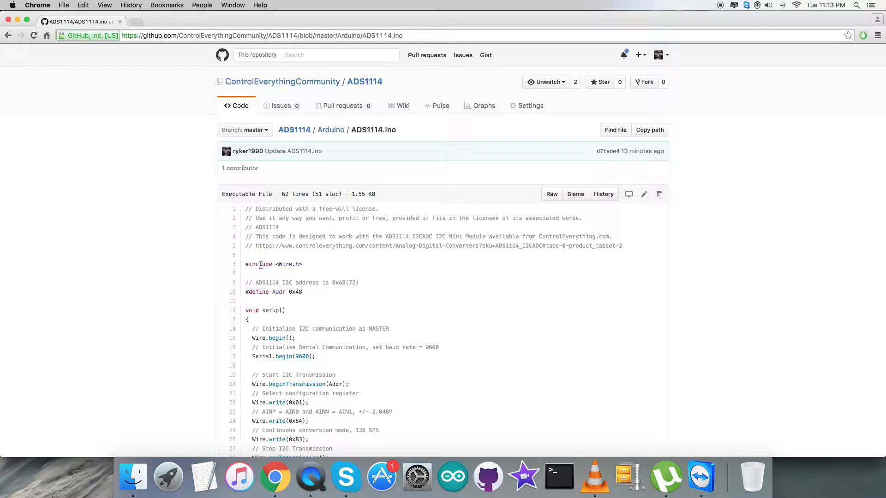
{"action": "double_click", "coordinate": [274, 262]}
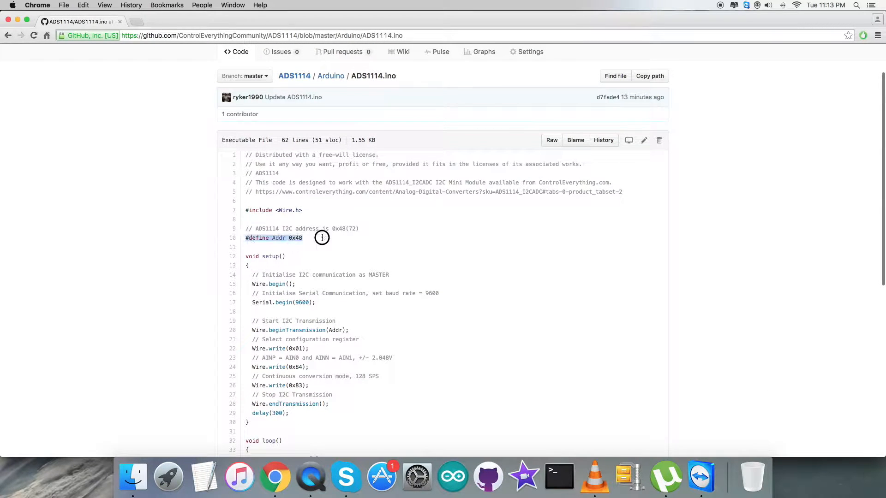
{"action": "scroll", "scroll_direction": "down", "scroll_amount": 3}
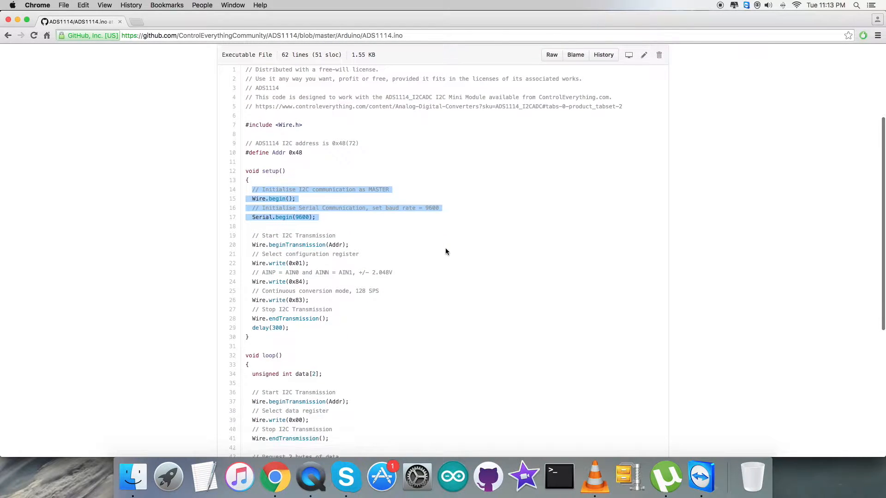
{"action": "scroll", "scroll_direction": "down", "scroll_amount": 3}
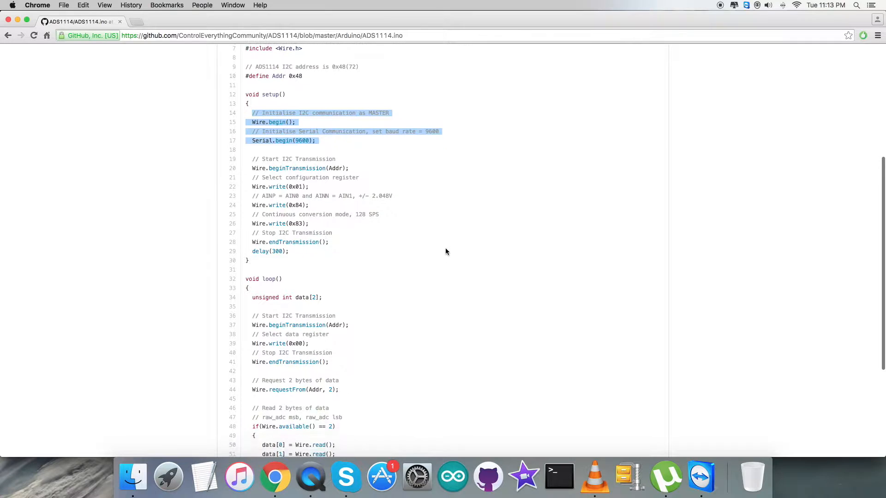
{"action": "scroll", "scroll_direction": "down", "scroll_amount": 3}
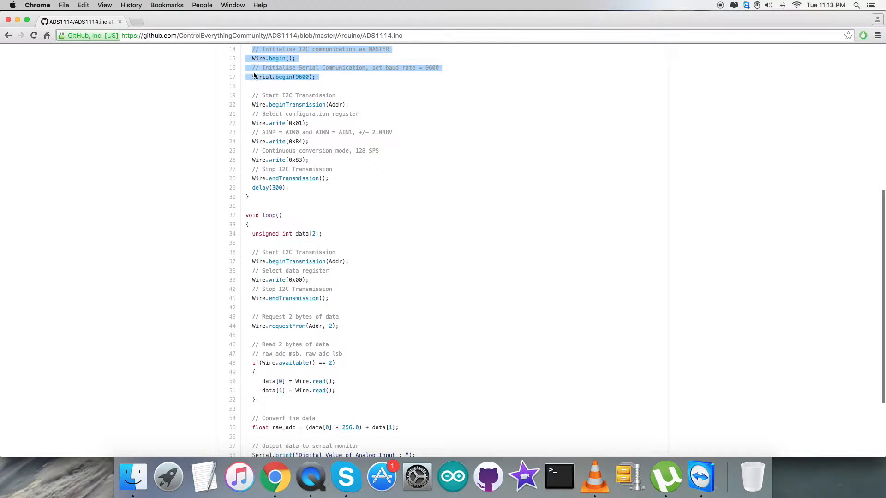
{"action": "left_click", "coordinate": [249, 113]}
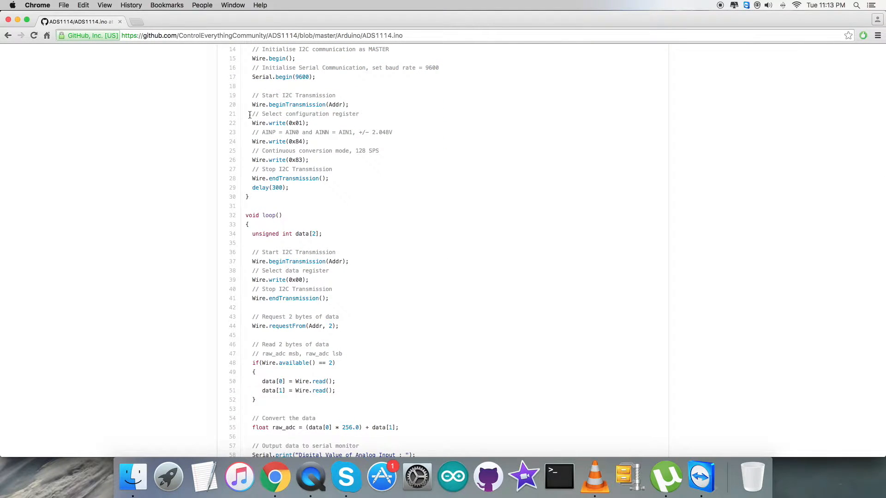
{"action": "left_click_drag", "start_coordinate": [252, 113], "coordinate": [309, 124]}
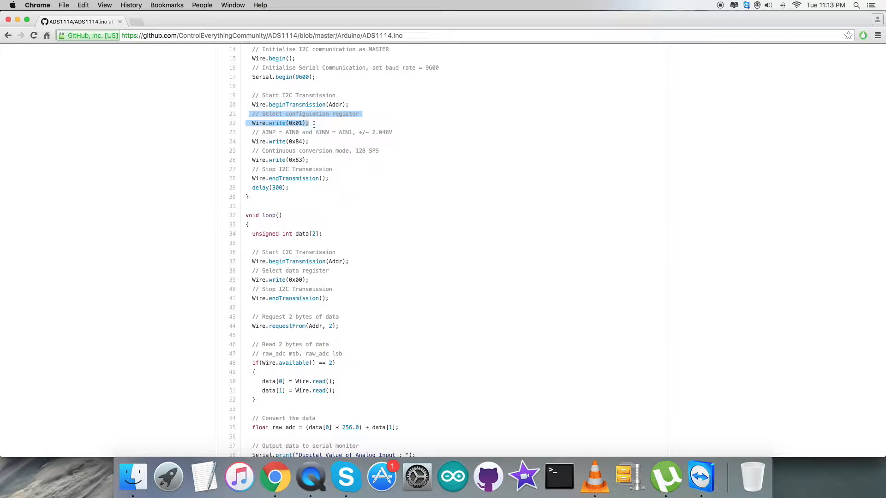
{"action": "scroll", "scroll_direction": "down", "scroll_amount": 3}
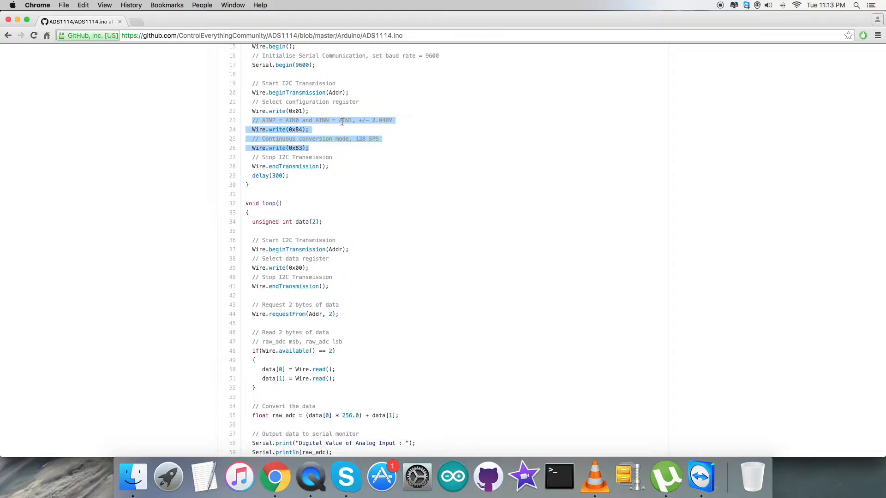
{"action": "mouse_move", "coordinate": [385, 128]}
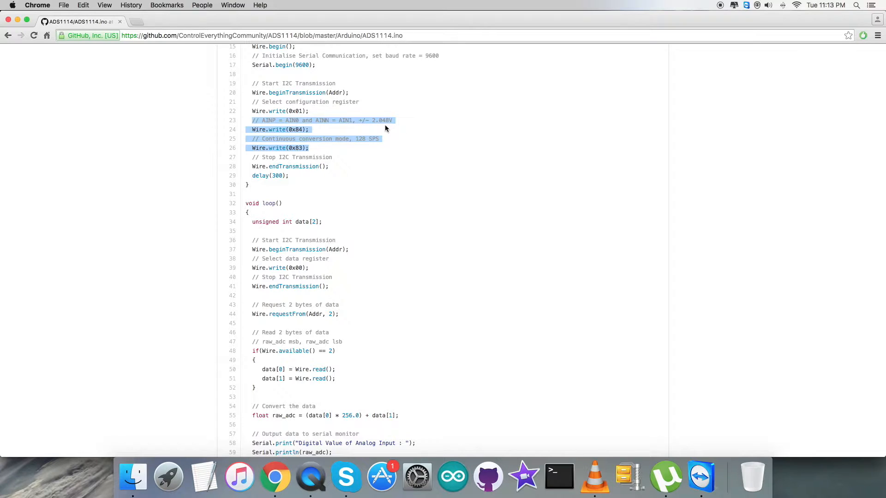
{"action": "mouse_move", "coordinate": [281, 135]}
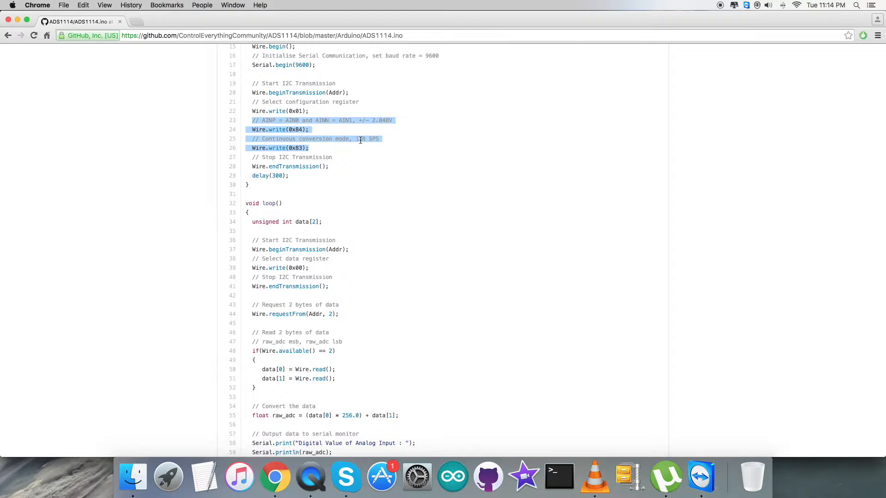
{"action": "mouse_move", "coordinate": [347, 153]}
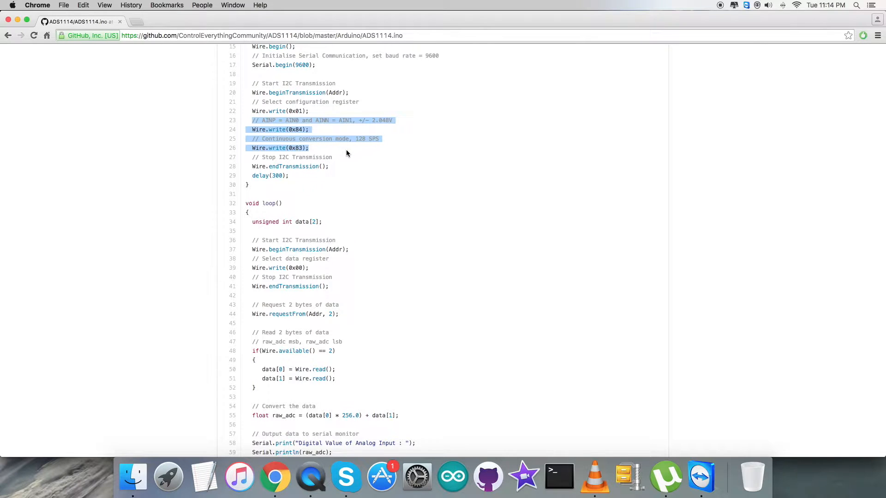
- Walk through the data register, conversion and serial output code, then launch the Arduino IDE
{"action": "scroll", "scroll_direction": "down", "scroll_amount": 3}
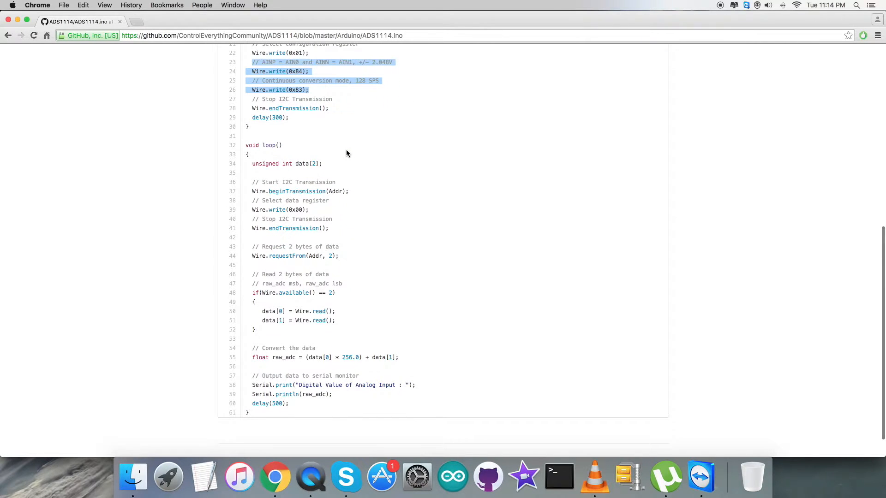
{"action": "scroll", "scroll_direction": "down", "scroll_amount": 3}
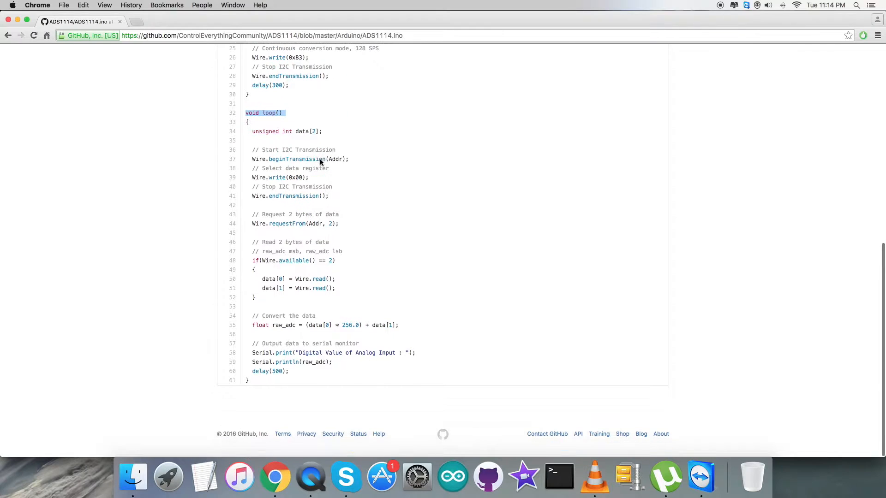
{"action": "left_click", "coordinate": [292, 177]}
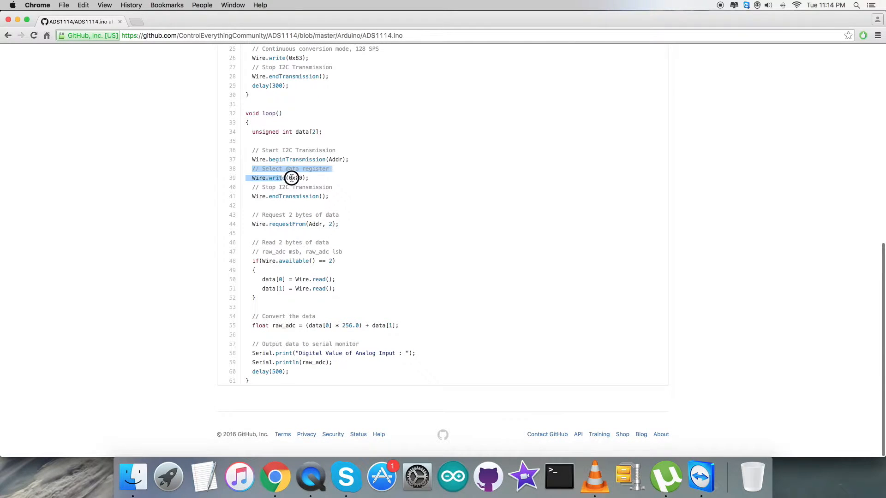
{"action": "scroll", "scroll_direction": "up", "scroll_amount": 3}
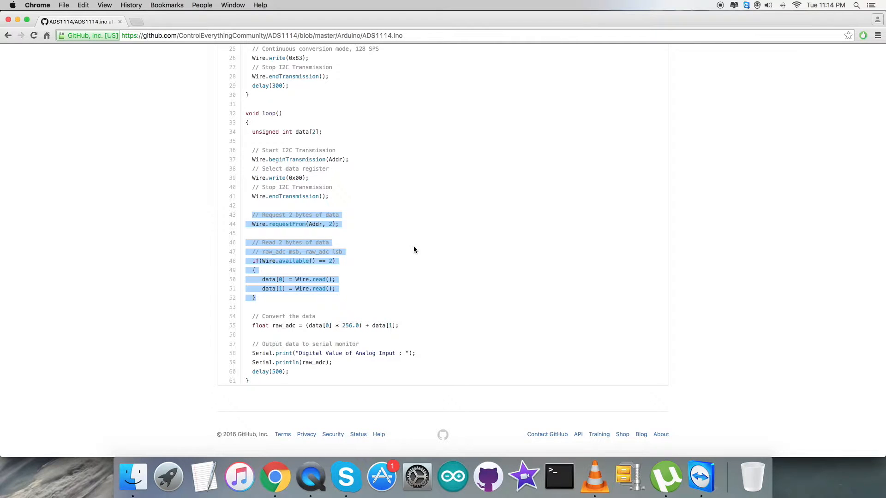
{"action": "left_click", "coordinate": [252, 316]}
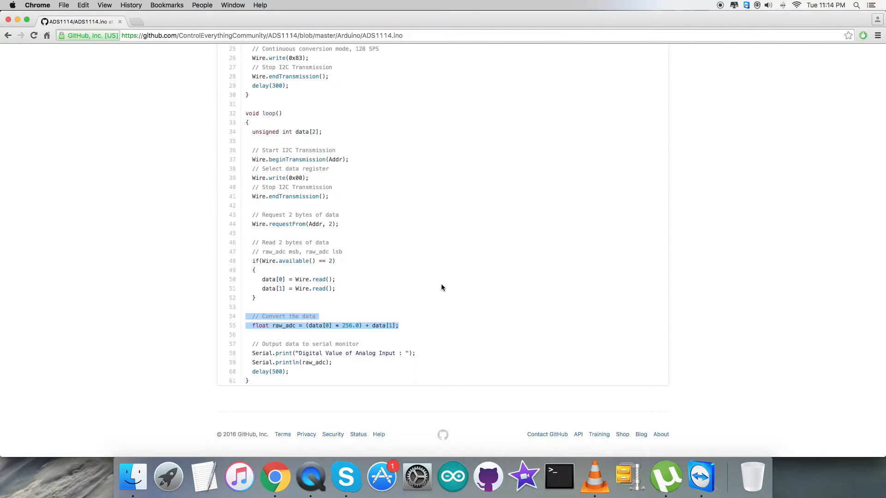
{"action": "left_click", "coordinate": [267, 343]}
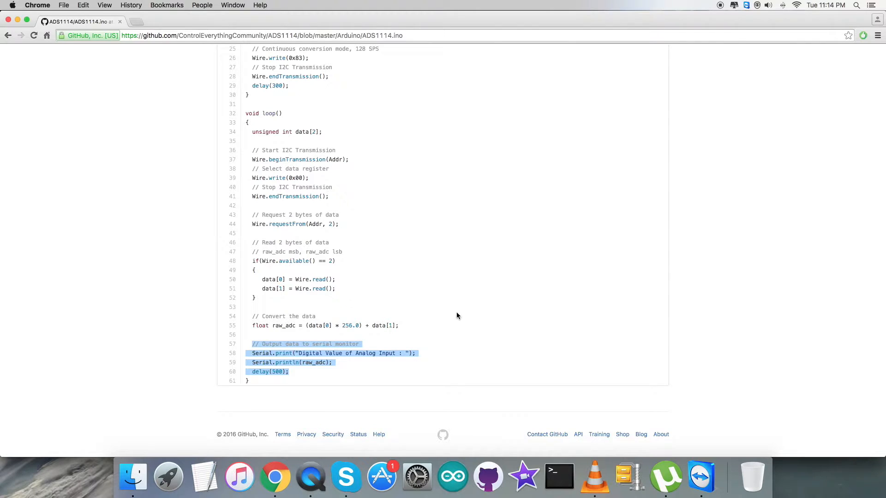
{"action": "mouse_move", "coordinate": [339, 366]}
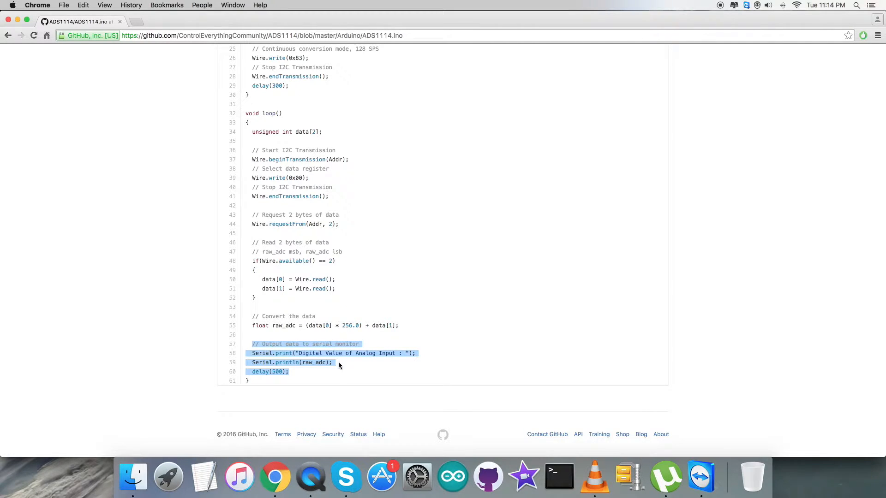
{"action": "left_click", "coordinate": [415, 318]}
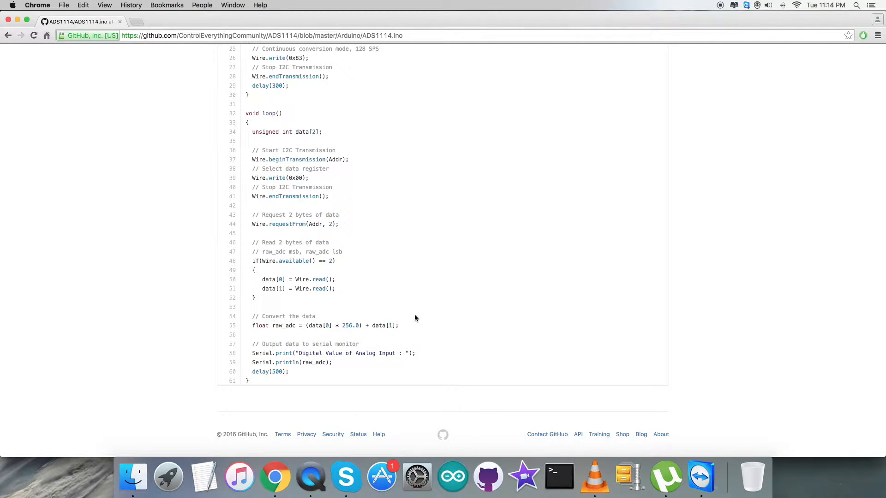
{"action": "scroll", "scroll_direction": "up", "scroll_amount": 3}
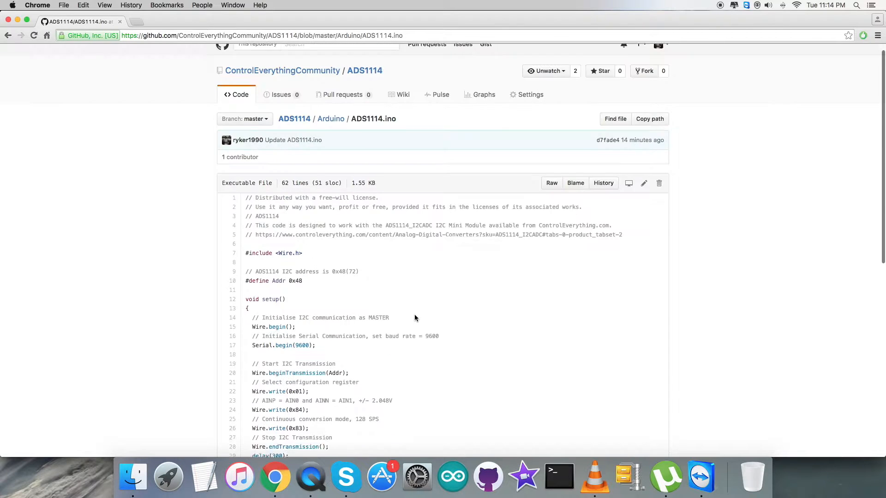
{"action": "scroll", "scroll_direction": "up", "scroll_amount": 3}
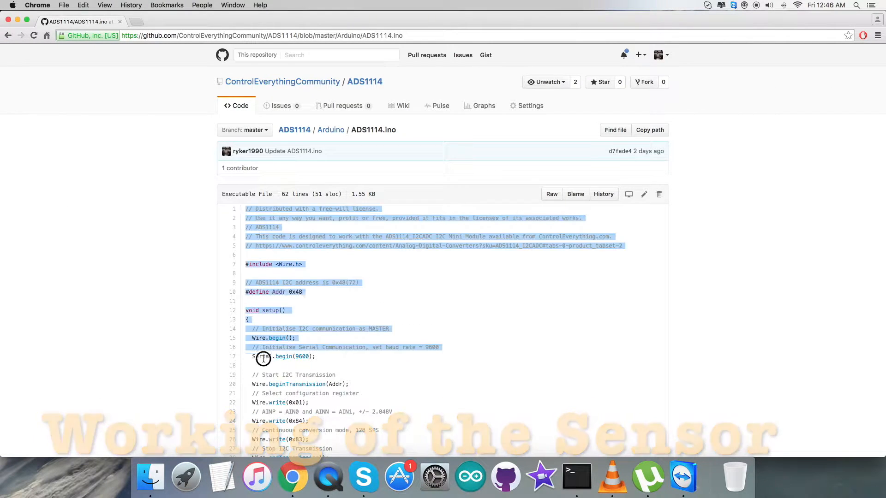
{"action": "scroll", "scroll_direction": "down", "scroll_amount": 3}
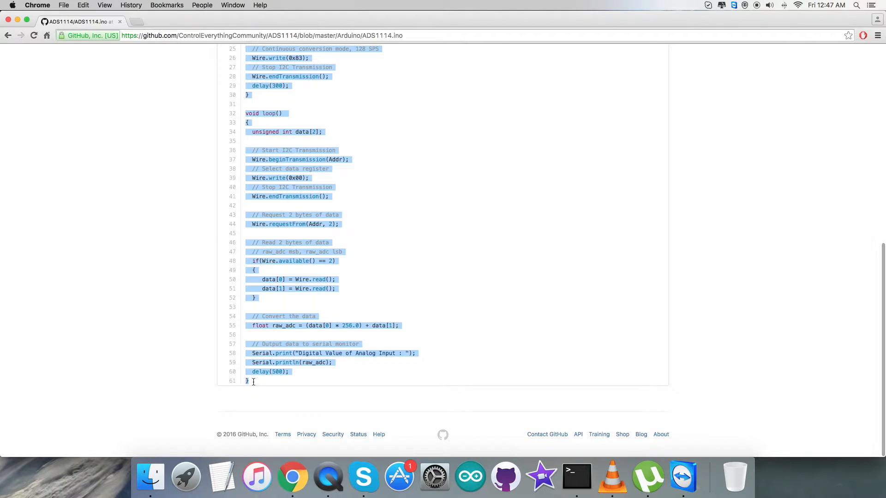
{"action": "left_click", "coordinate": [470, 477]}
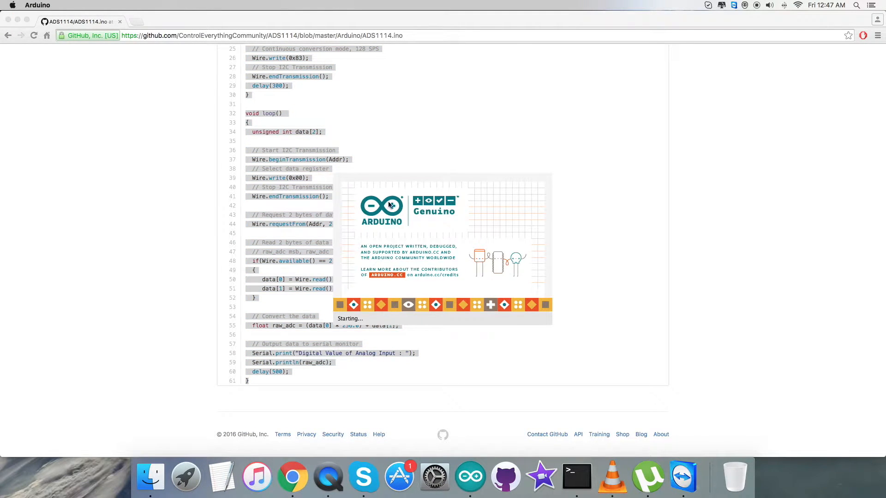
- Save the pasted sketch as ADS1114, verify it, and upload it to the Arduino Nano
{"action": "left_click", "coordinate": [469, 477]}
{"action": "type", "text": "ADS111"}
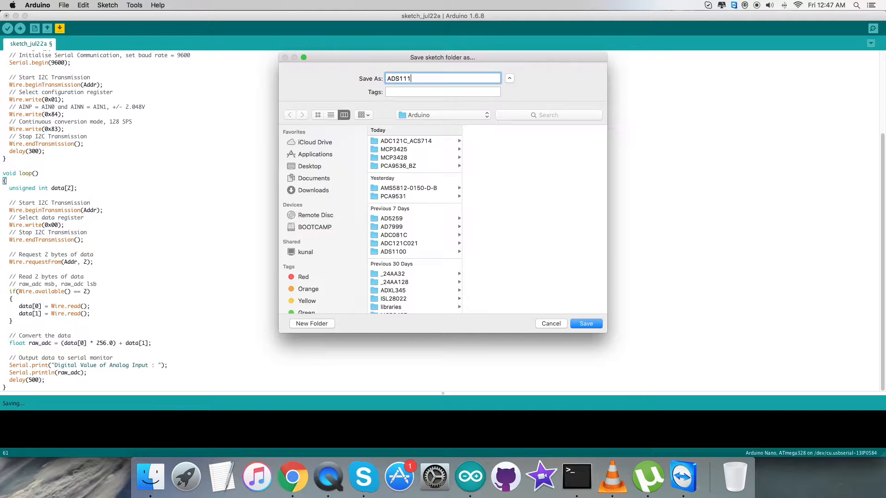
{"action": "left_click", "coordinate": [586, 323]}
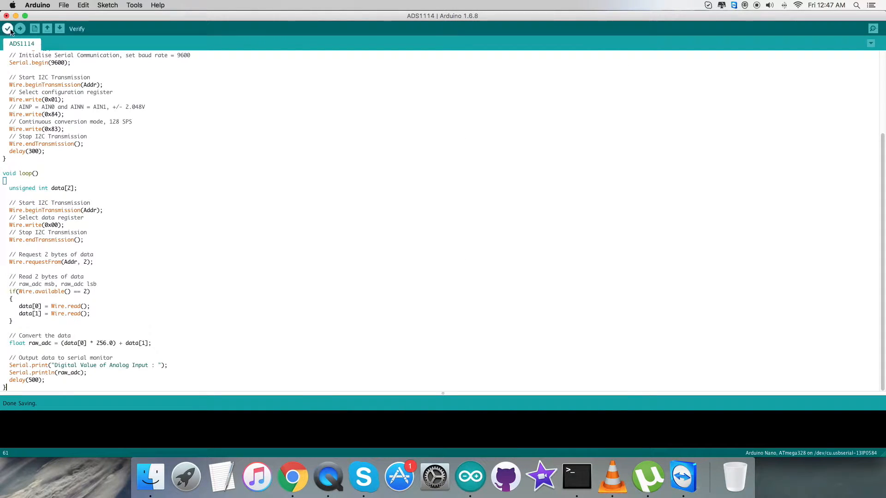
{"action": "left_click", "coordinate": [8, 28]}
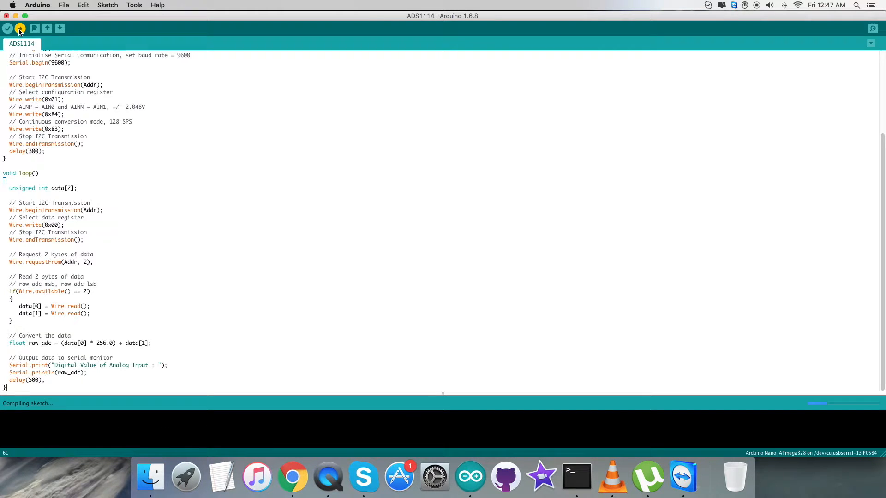
{"action": "left_click", "coordinate": [20, 28]}
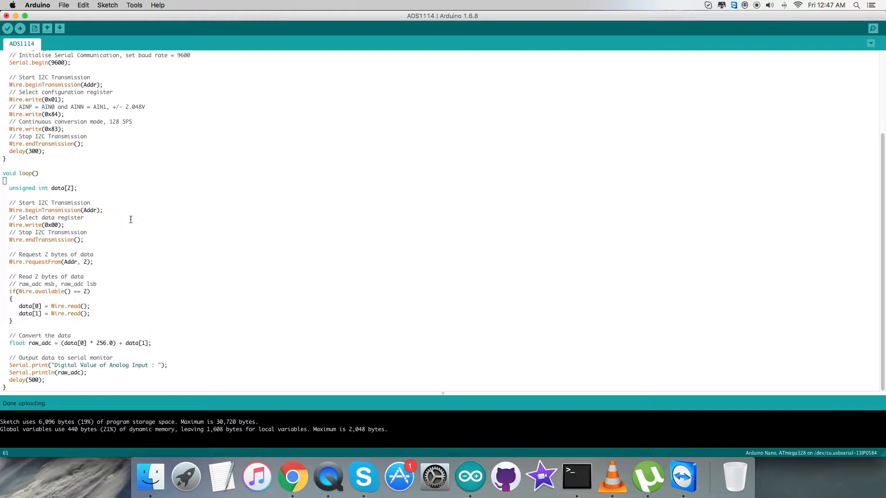
{"action": "mouse_move", "coordinate": [653, 136]}
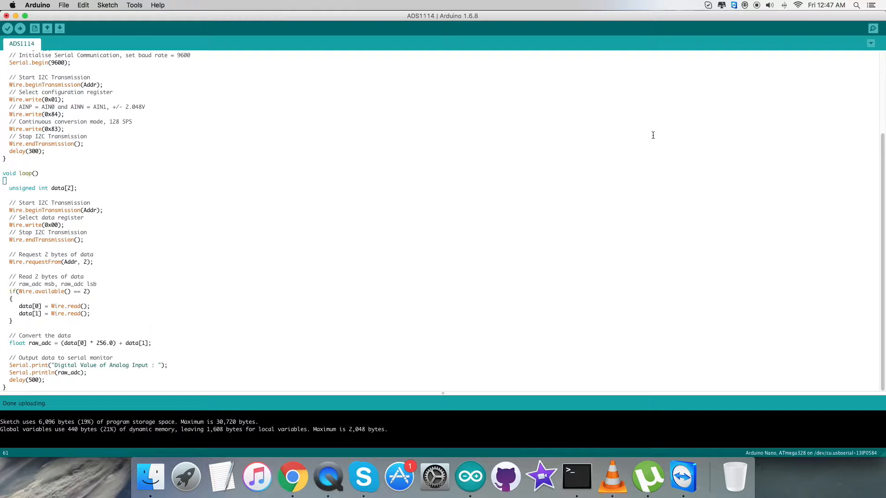
{"action": "mouse_move", "coordinate": [765, 117]}
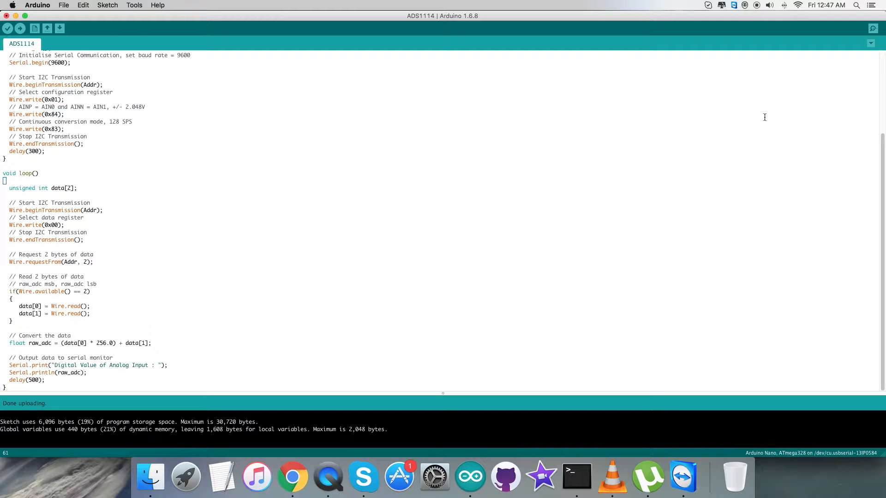
- Open the Serial Monitor to watch the ADS1114 readings
{"action": "left_click", "coordinate": [873, 28]}
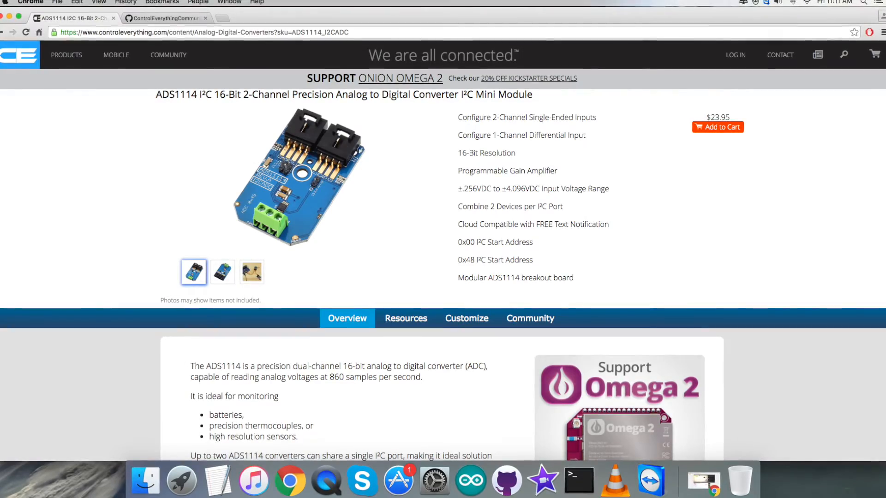
- Revisit the GitHub sketch and ADS1114 product page, then open the COMMUNITY forum
{"action": "left_click", "coordinate": [164, 18]}
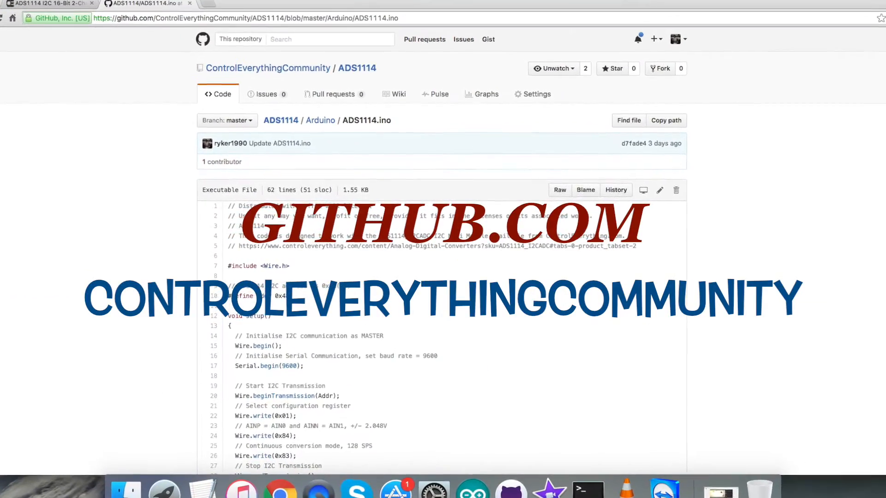
{"action": "scroll", "scroll_direction": "up", "scroll_amount": 3}
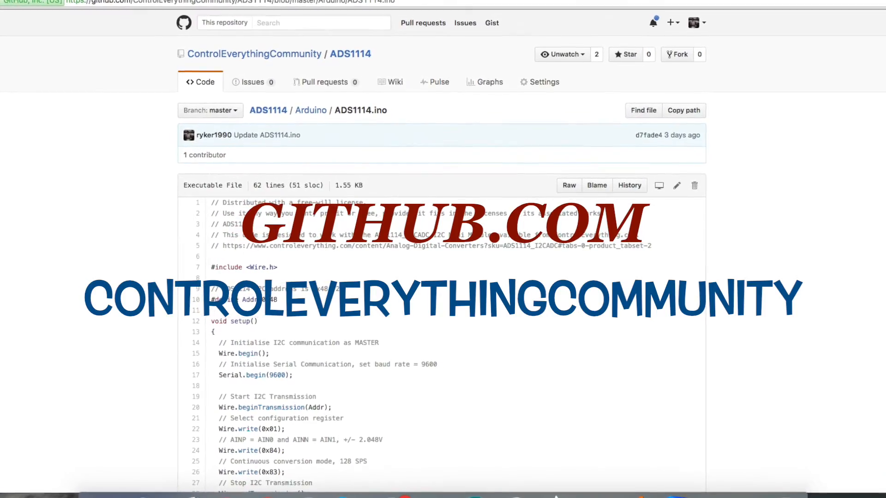
{"action": "left_click", "coordinate": [442, 245]}
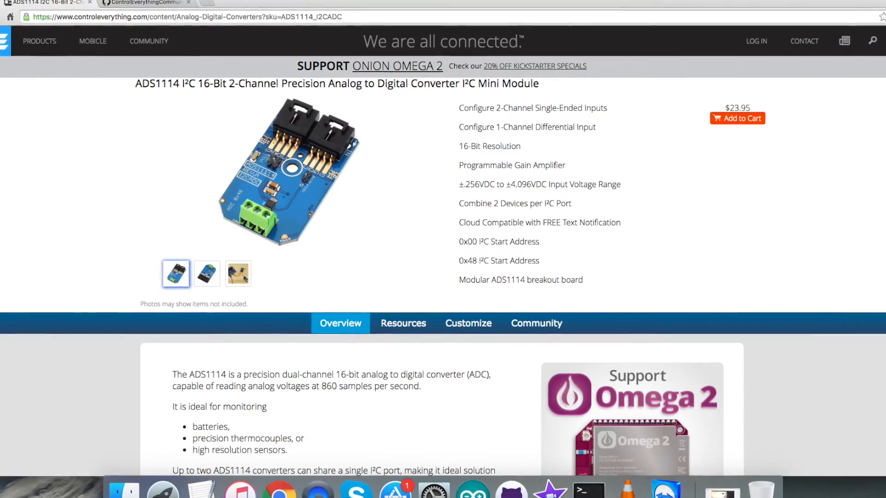
{"action": "left_click", "coordinate": [149, 41]}
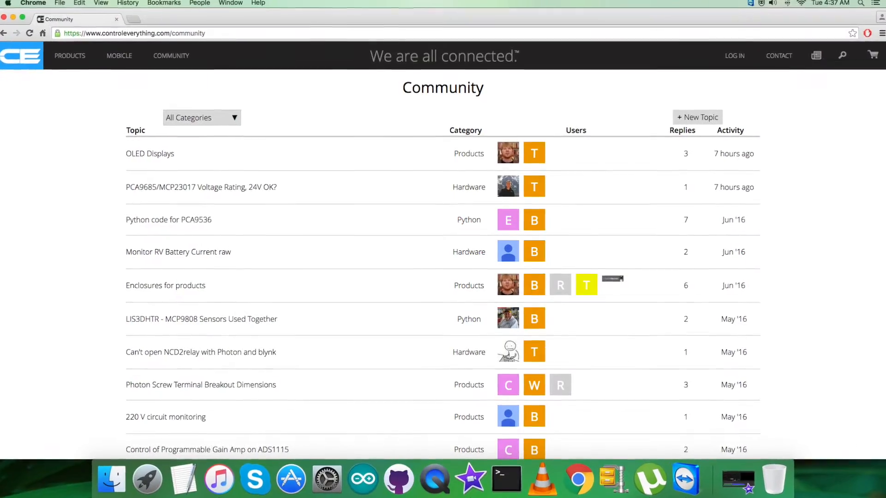